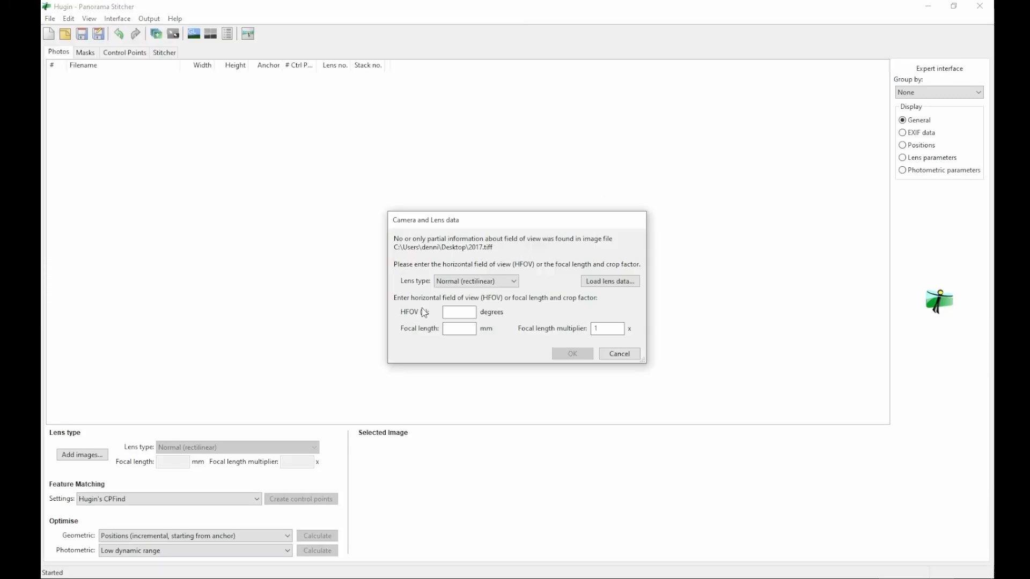
# Set a 35-degree horizontal field of view for 2017.tiff and 2019.tiff
pyautogui.write('35')
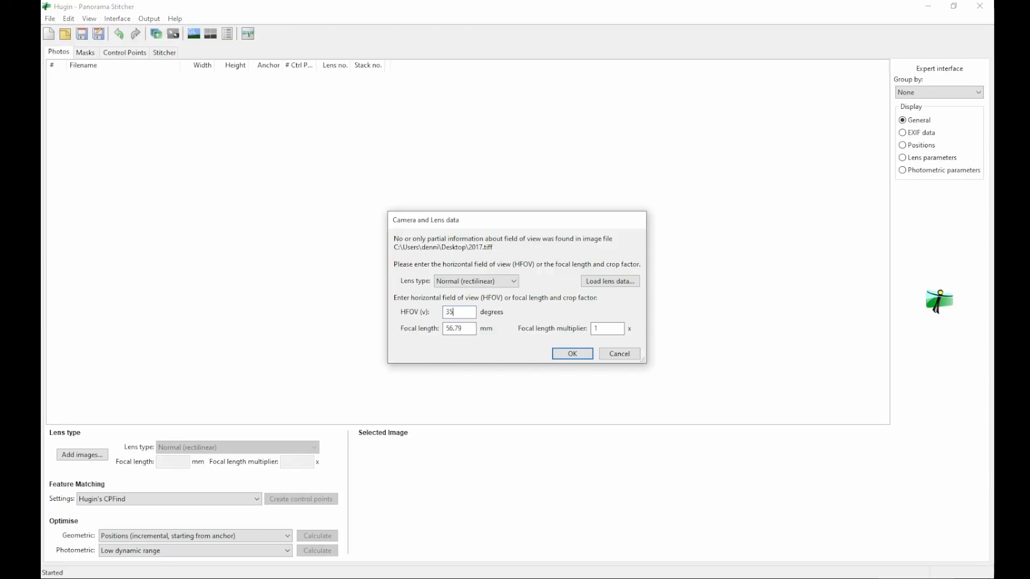
pyautogui.click(571, 353)
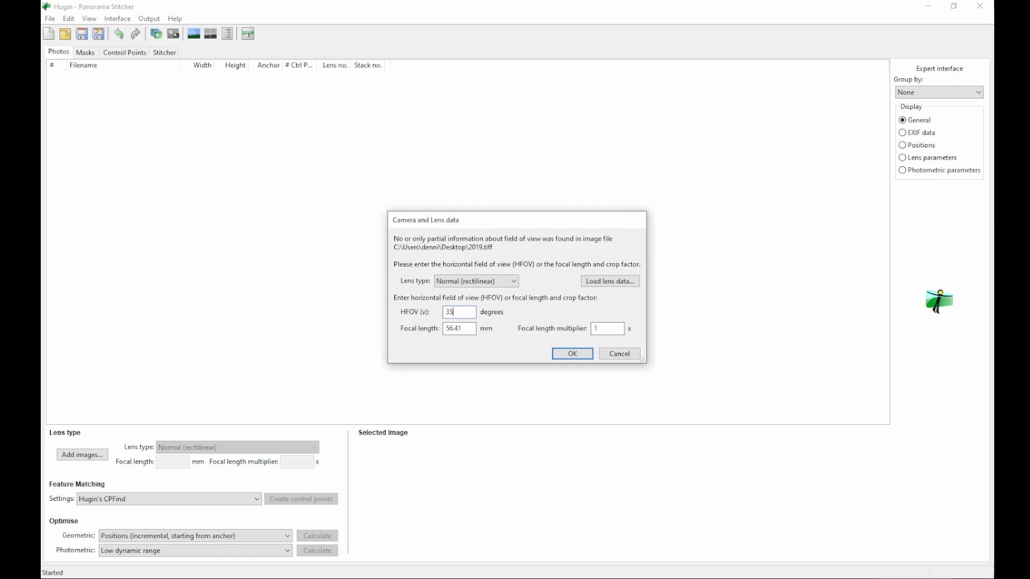
pyautogui.click(571, 353)
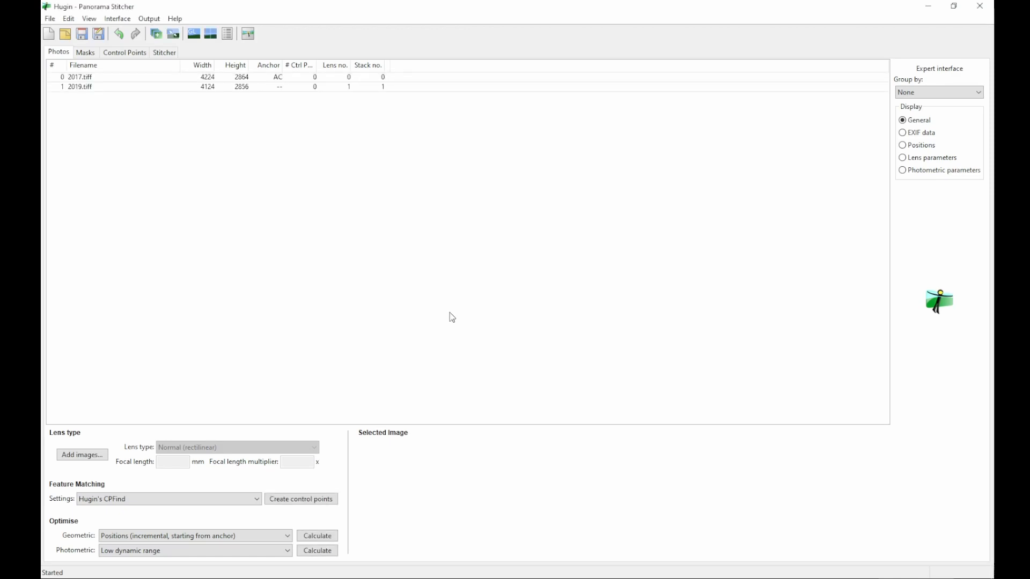
pyautogui.moveTo(194, 101)
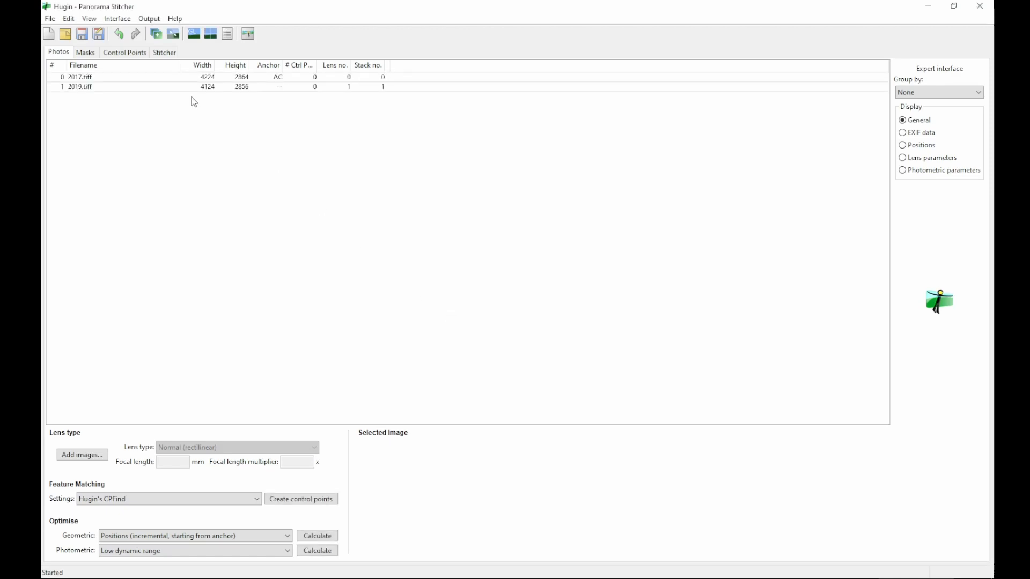
# Pair 2017.tiff against 2019.tiff in the control point editor and mark the bridge's near end
pyautogui.click(124, 52)
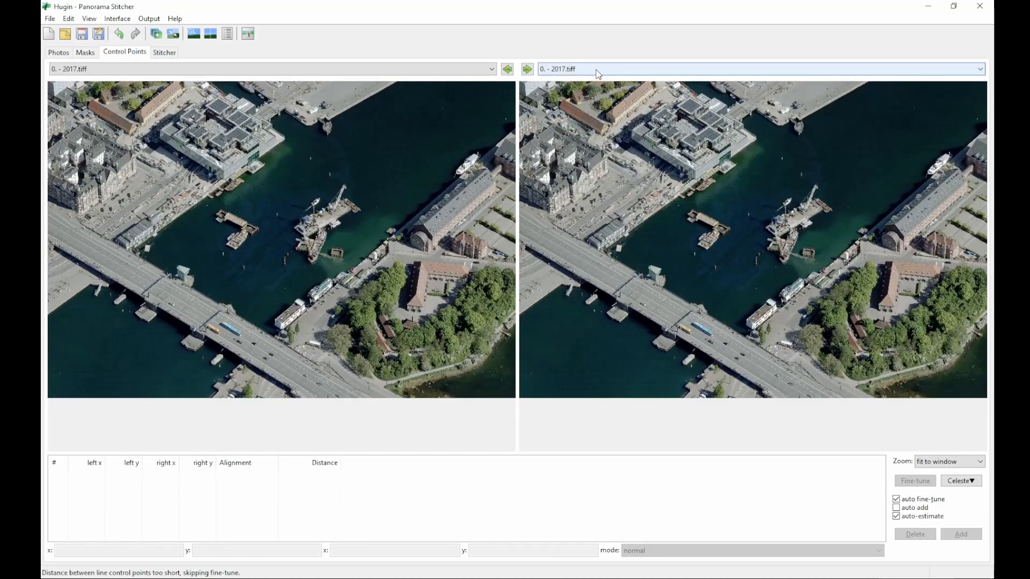
pyautogui.click(527, 68)
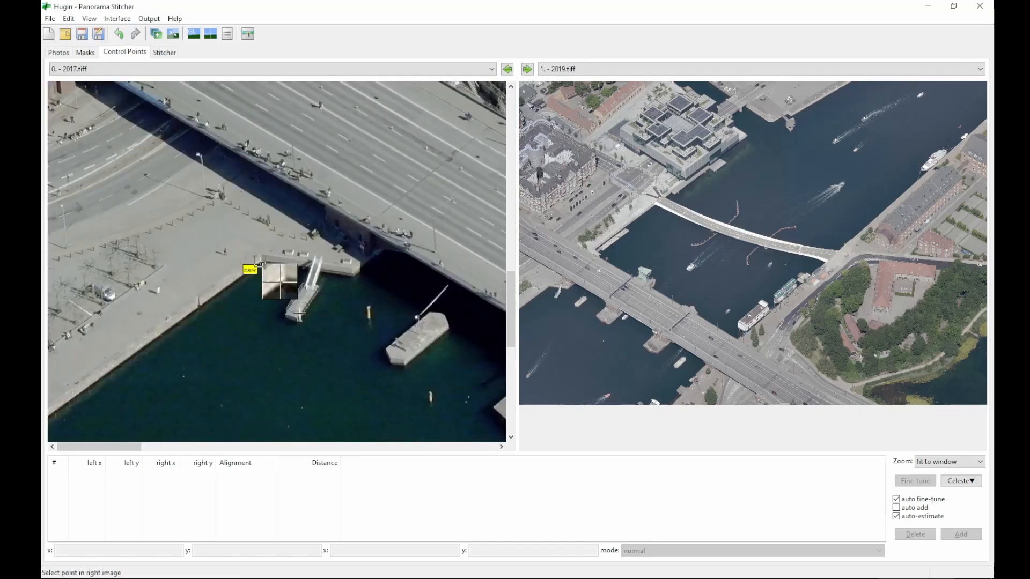
pyautogui.click(551, 285)
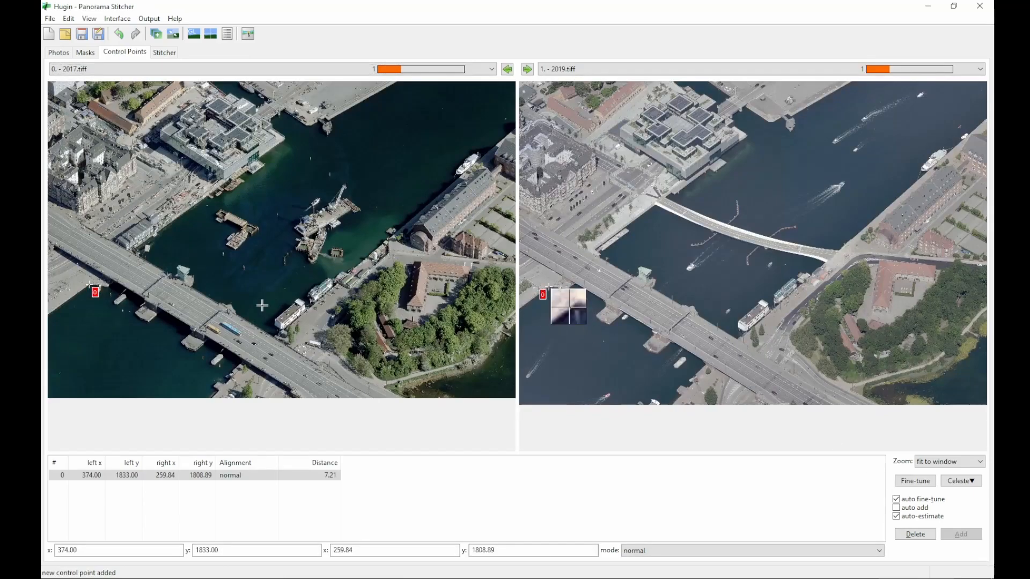
pyautogui.moveTo(217, 308)
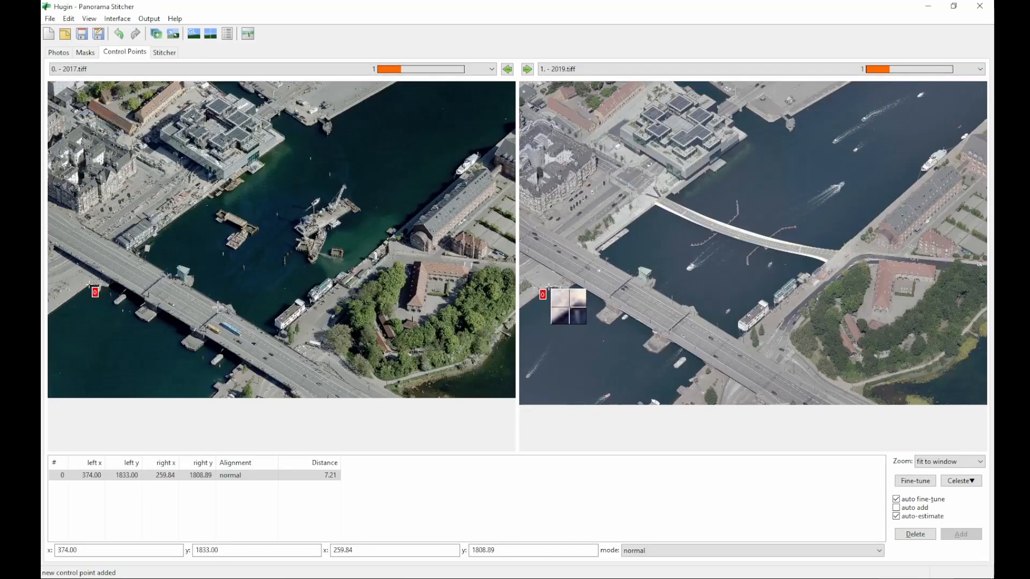
pyautogui.moveTo(136, 130)
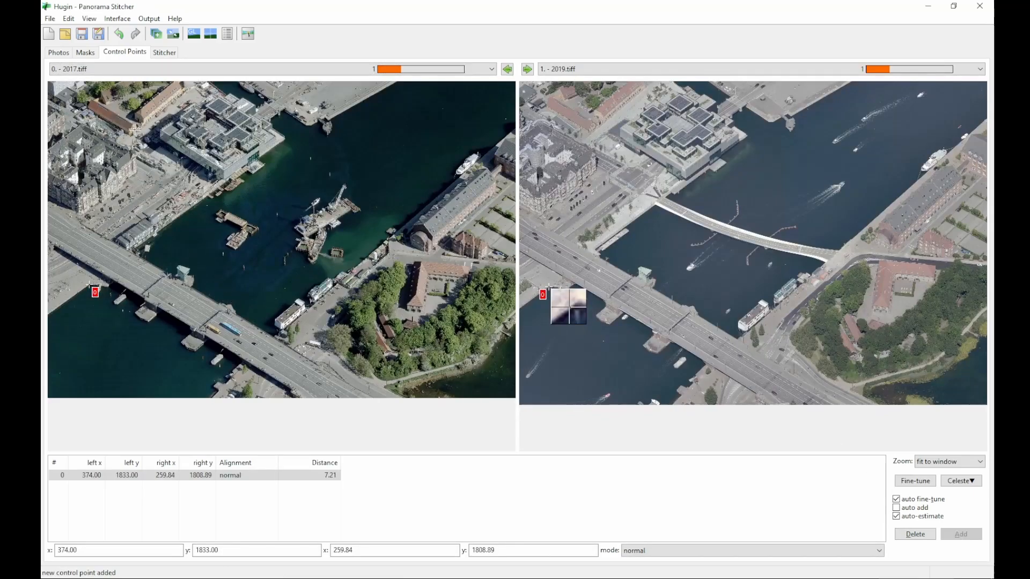
# Add a second control point on the waterfront building corner in both photos
pyautogui.click(152, 142)
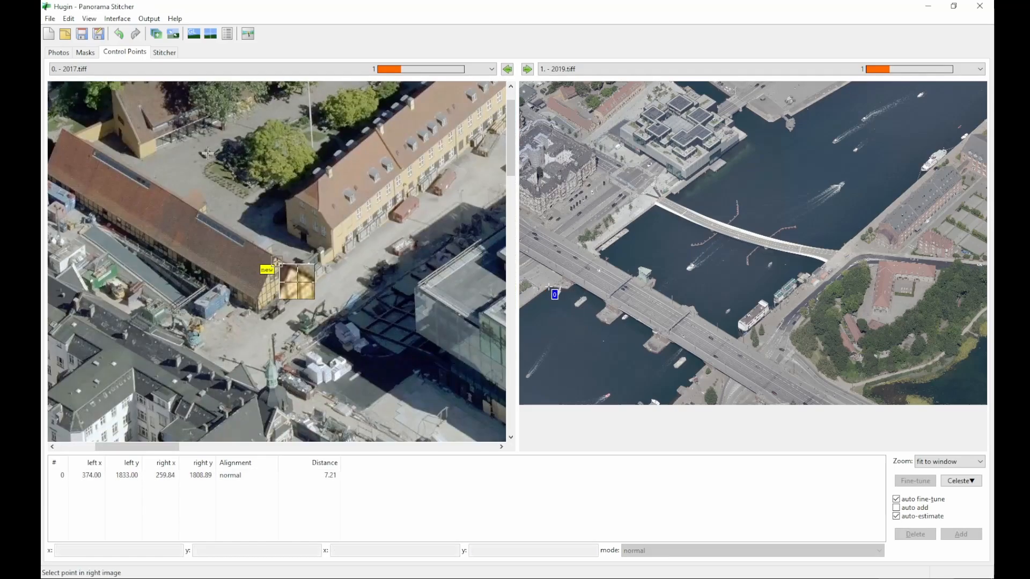
pyautogui.click(591, 123)
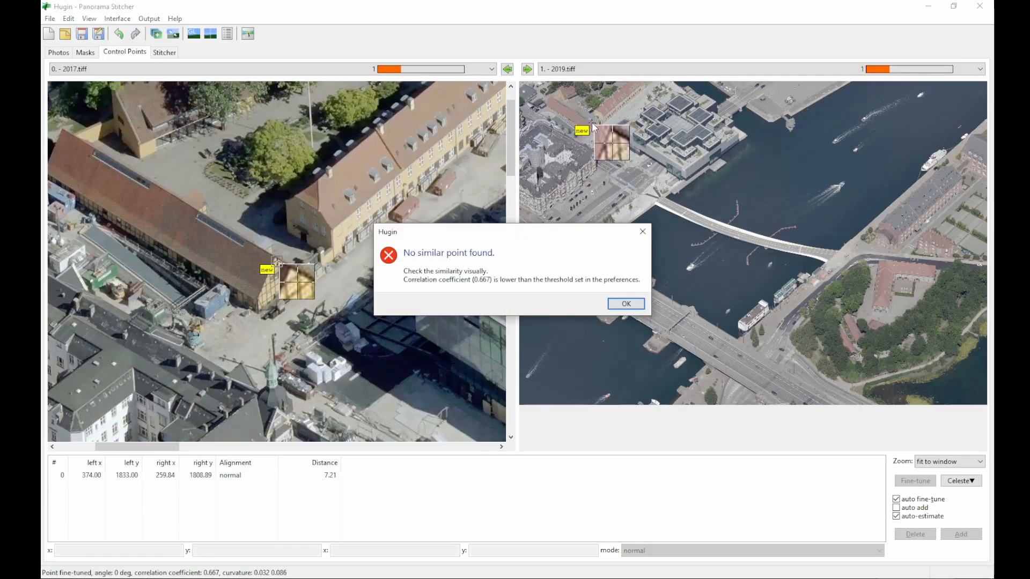
pyautogui.click(624, 303)
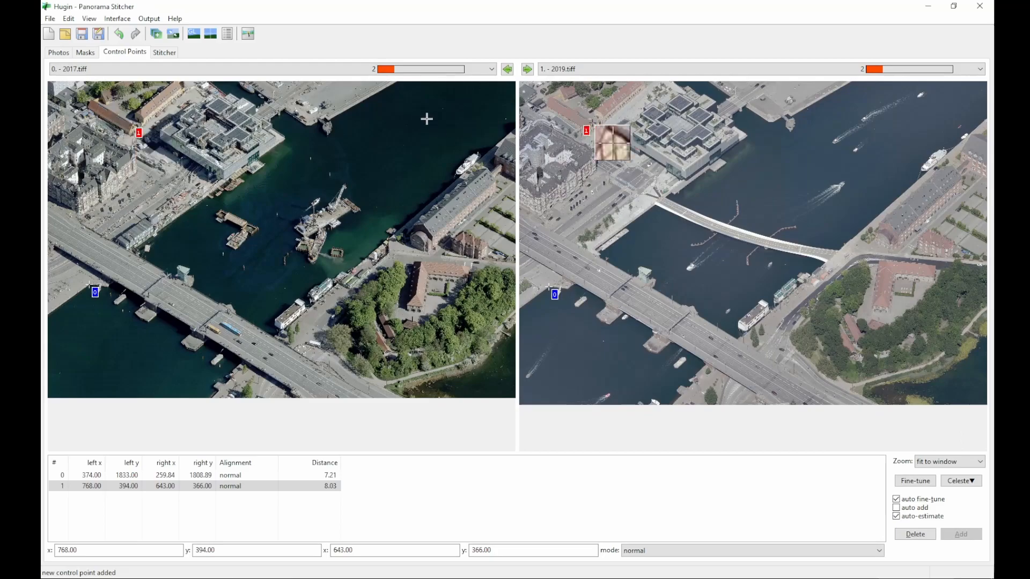
# Add a control point at the round pier end in both photos
pyautogui.click(335, 148)
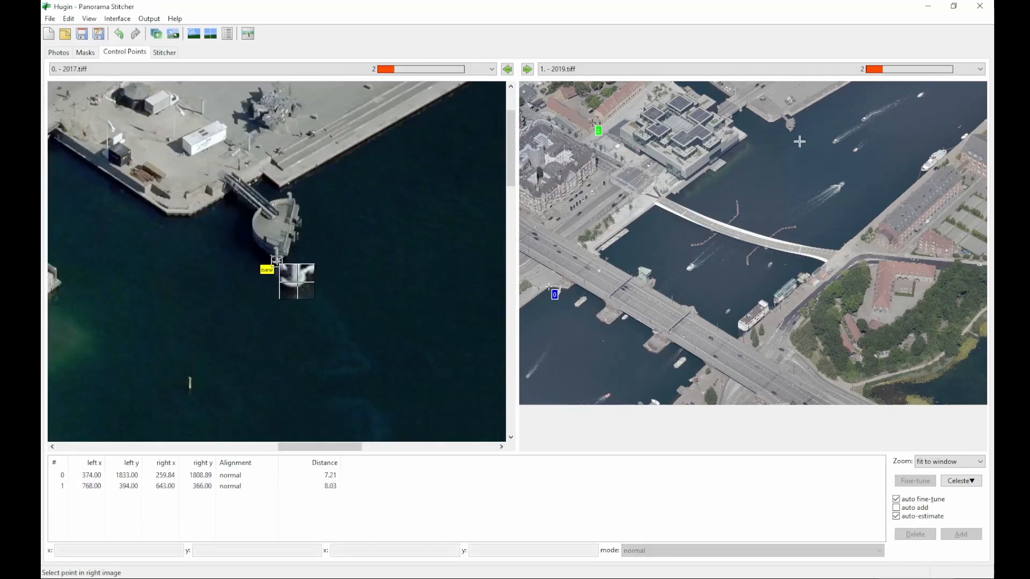
pyautogui.click(791, 141)
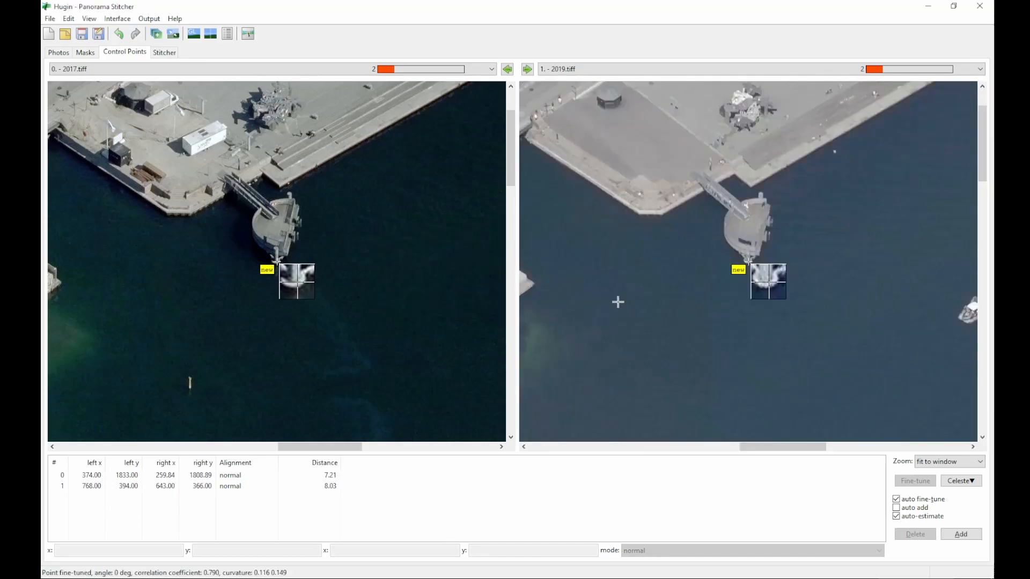
pyautogui.moveTo(871, 255)
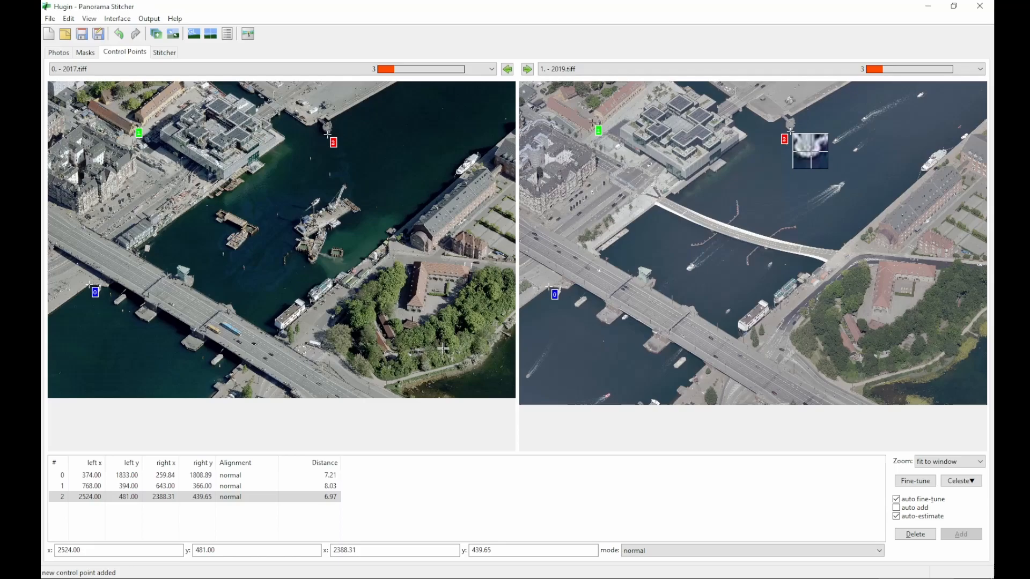
# Add a fourth control point on the road near the bridge
pyautogui.click(322, 365)
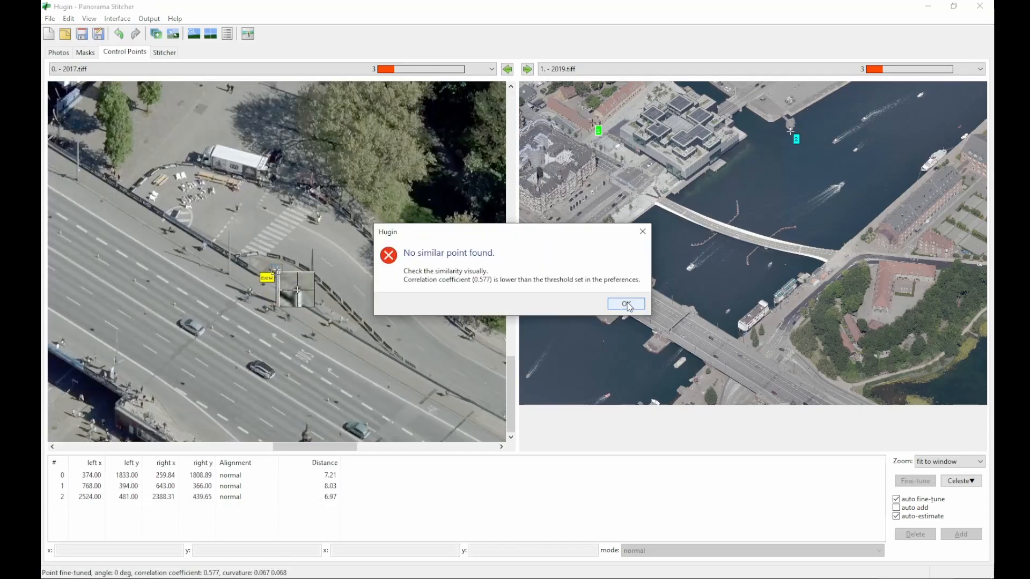
pyautogui.click(625, 304)
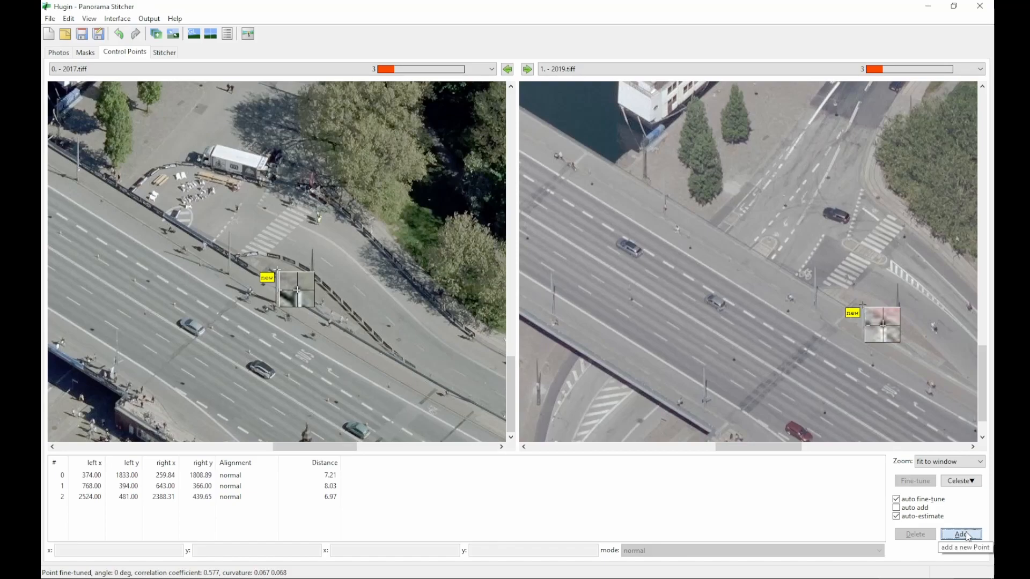
pyautogui.click(960, 534)
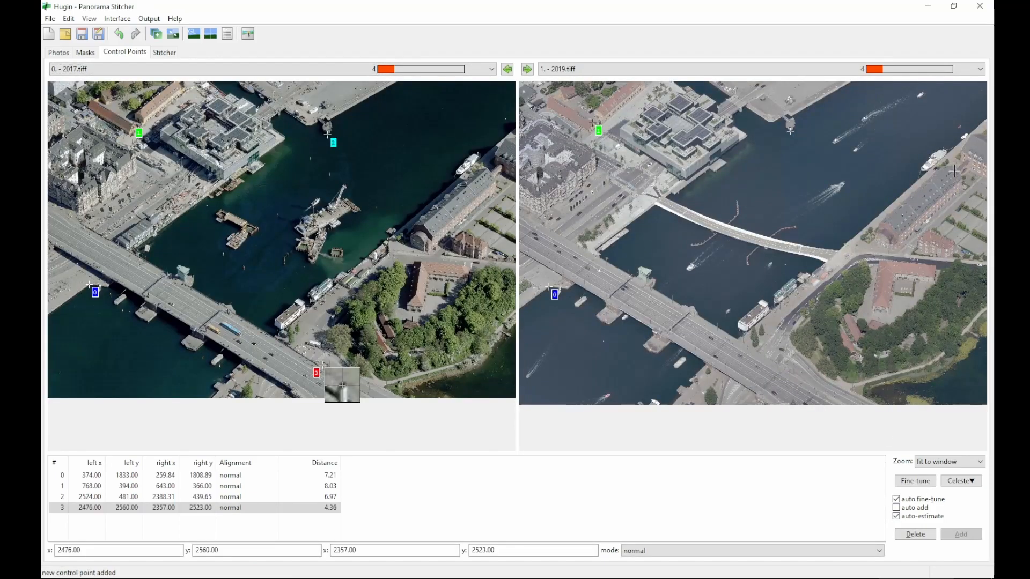
# Add a fifth control point on the waterfront building roof and fine-tune its position
pyautogui.click(793, 376)
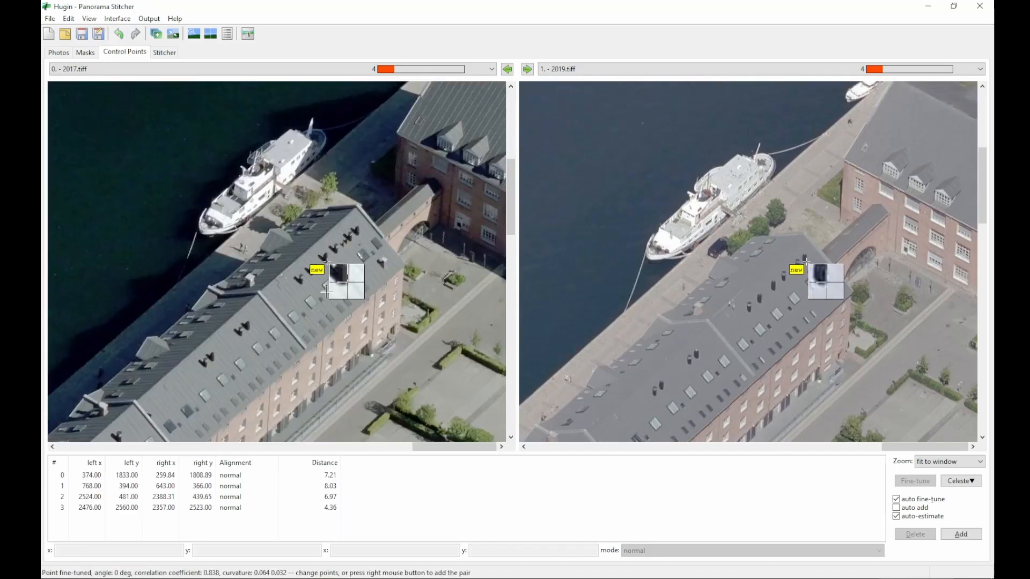
pyautogui.moveTo(362, 239)
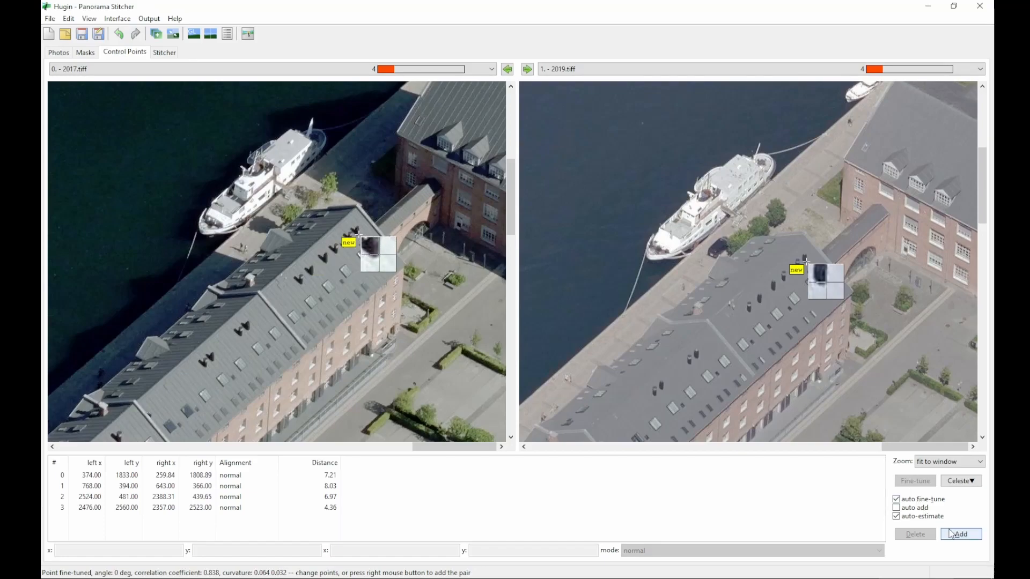
pyautogui.click(959, 535)
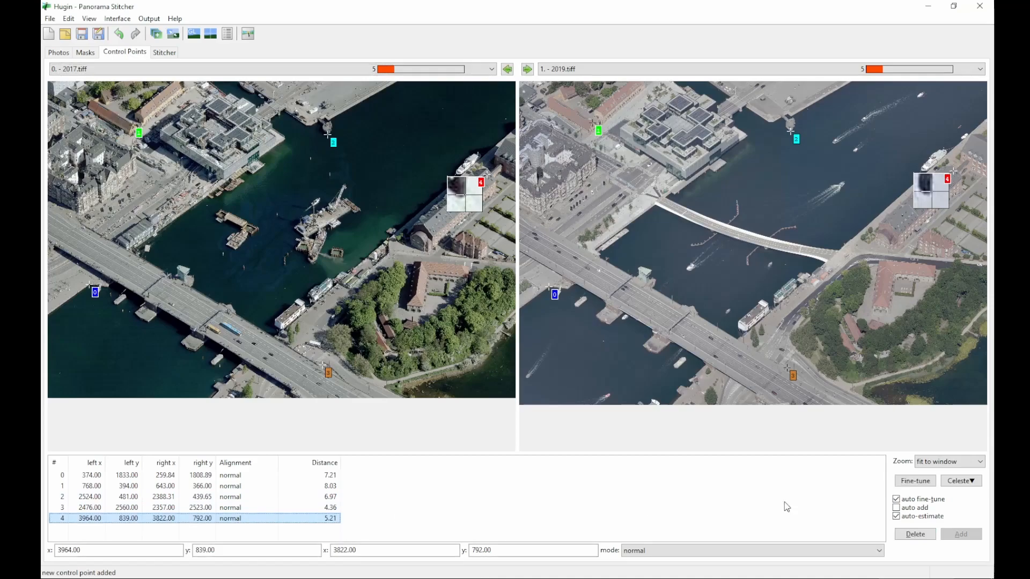
pyautogui.click(914, 481)
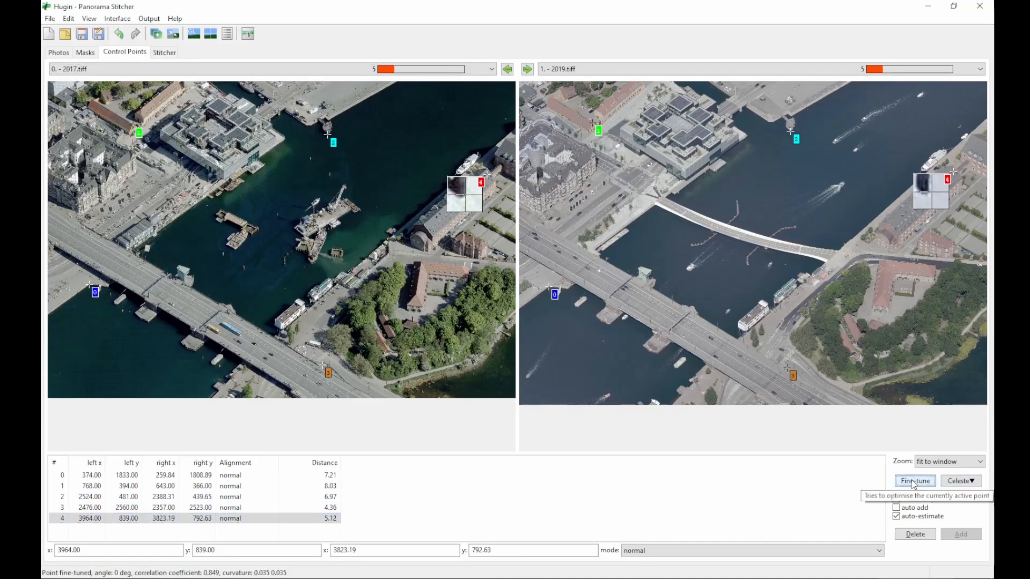
pyautogui.click(914, 481)
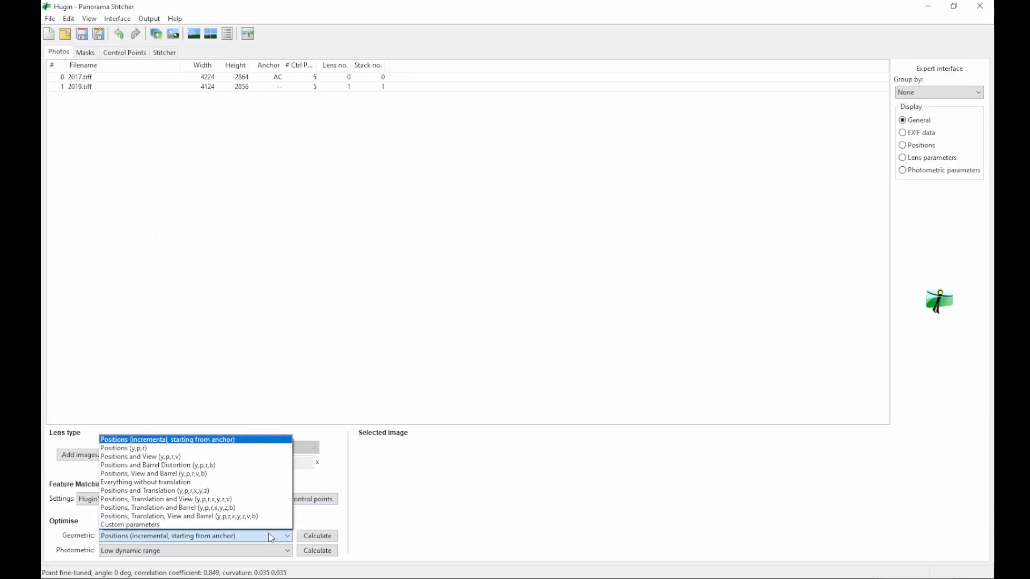
pyautogui.moveTo(230, 490)
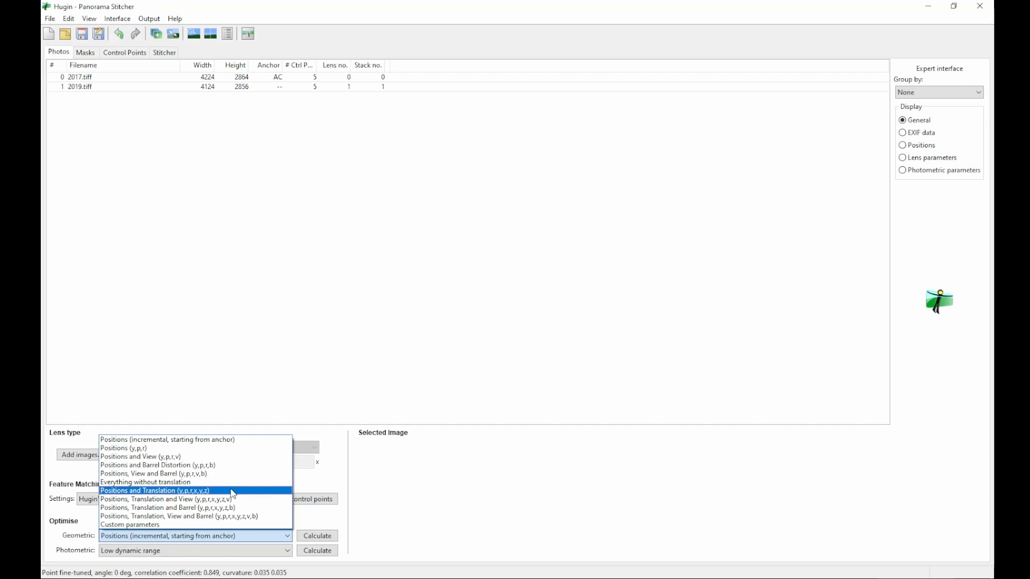
# Set geometric optimisation to Positions and Translation (y,p,r,x,y,z)
pyautogui.click(154, 491)
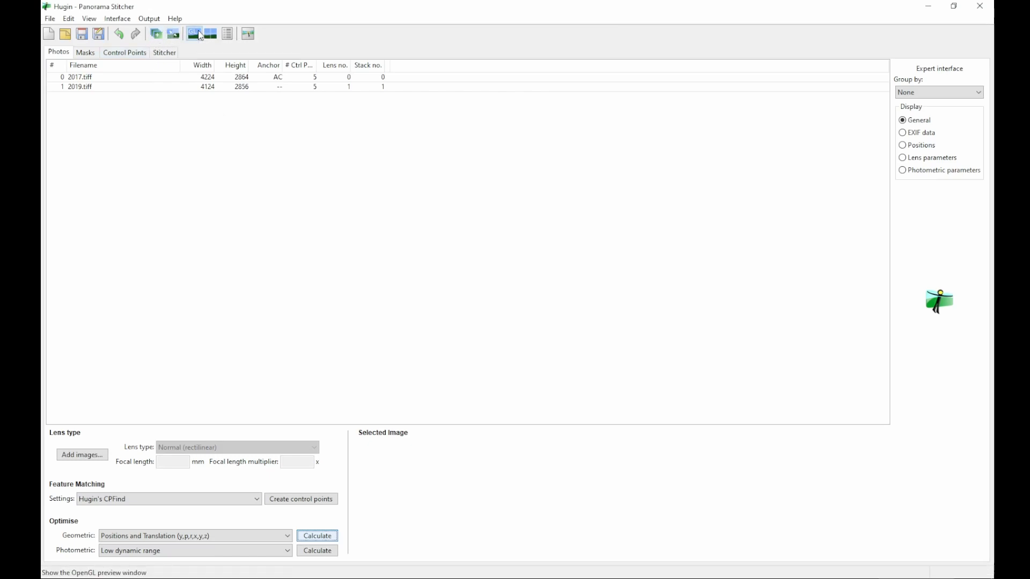
# Show the aligned photos in the fast preview with Rectilinear projection
pyautogui.click(194, 33)
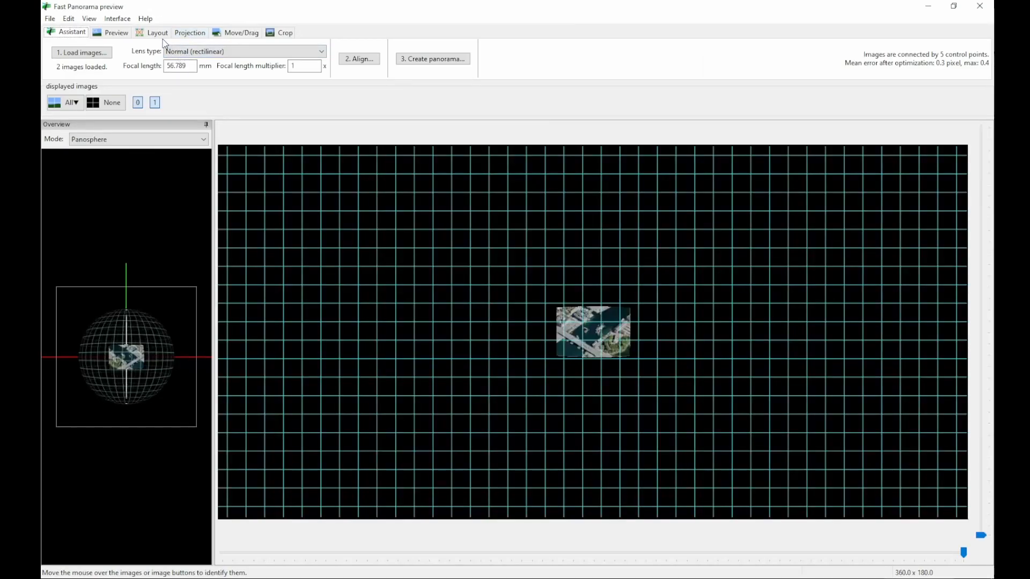
pyautogui.click(188, 32)
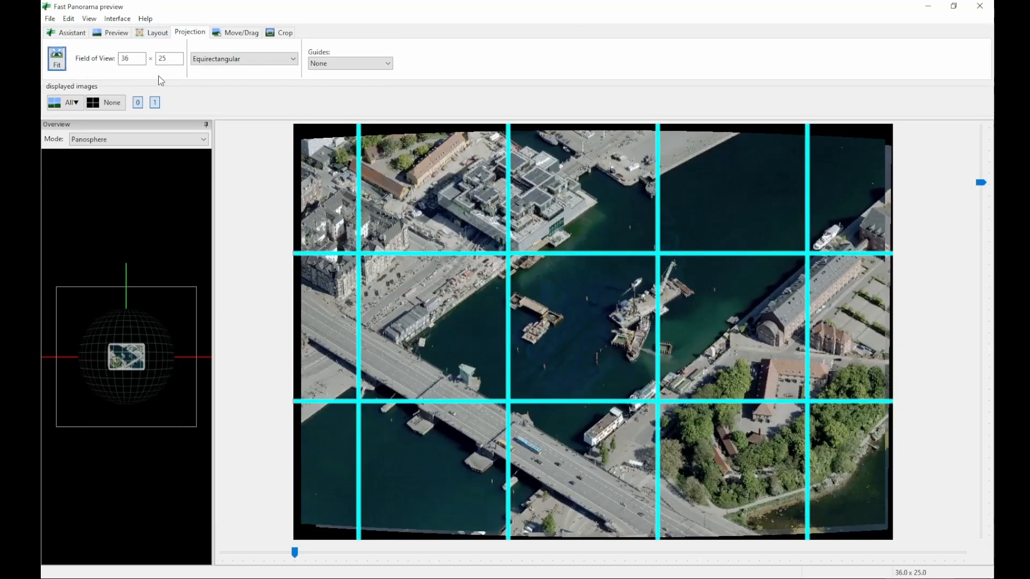
pyautogui.click(243, 58)
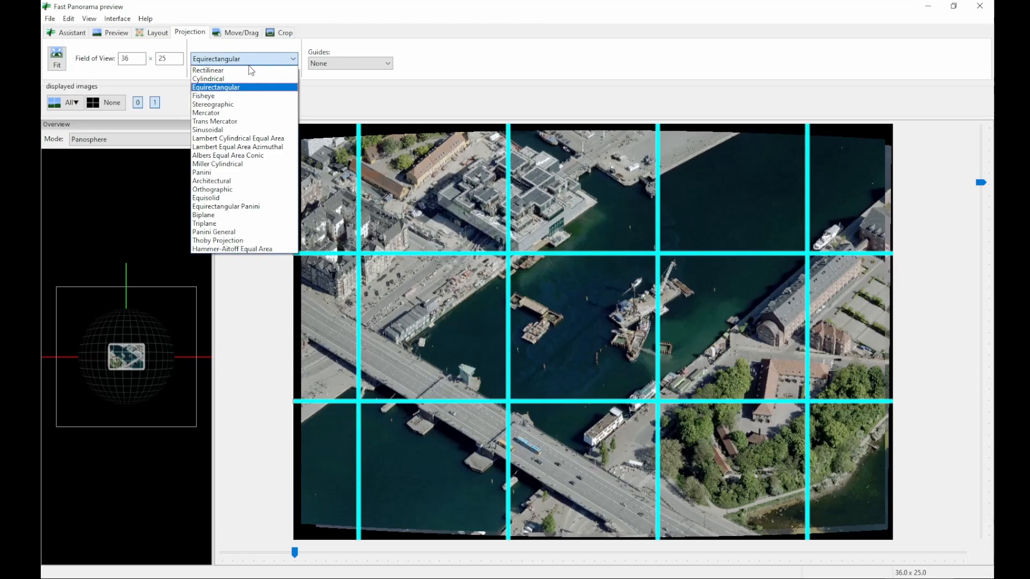
pyautogui.click(208, 71)
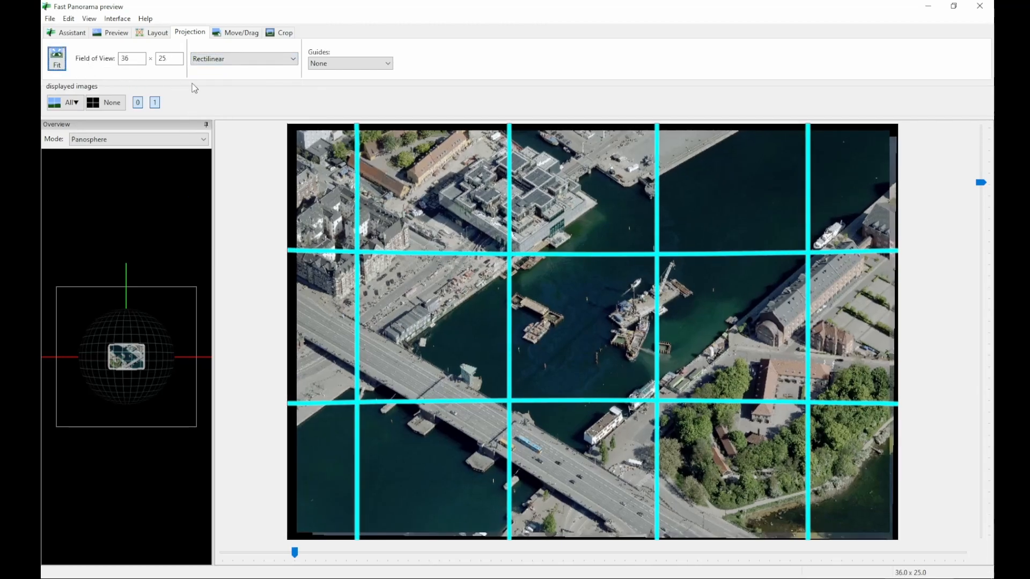
pyautogui.click(285, 33)
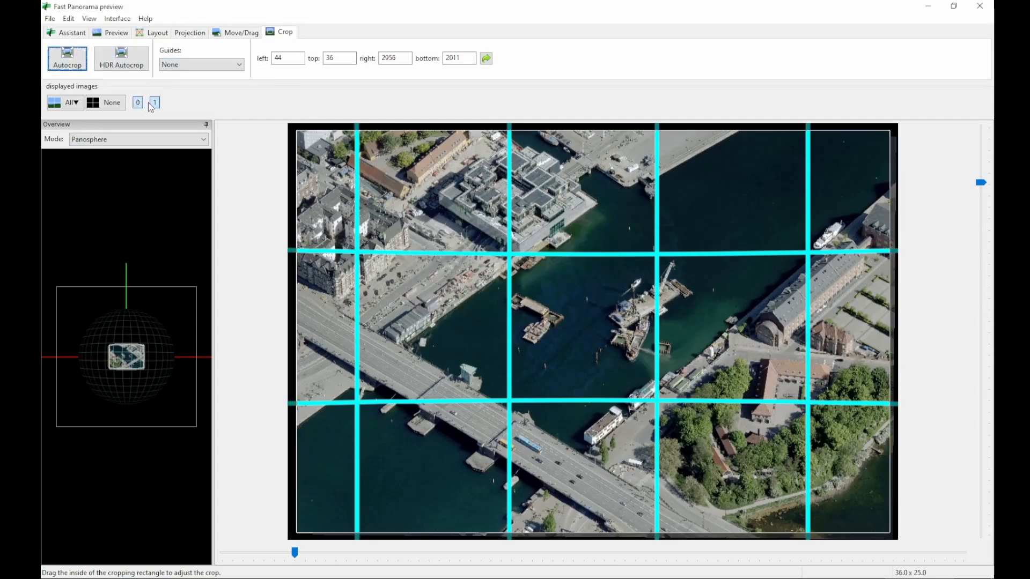
# Crop to the shared area (left 146, top 67, right 2928, bottom 1996) and close the preview
pyautogui.click(138, 103)
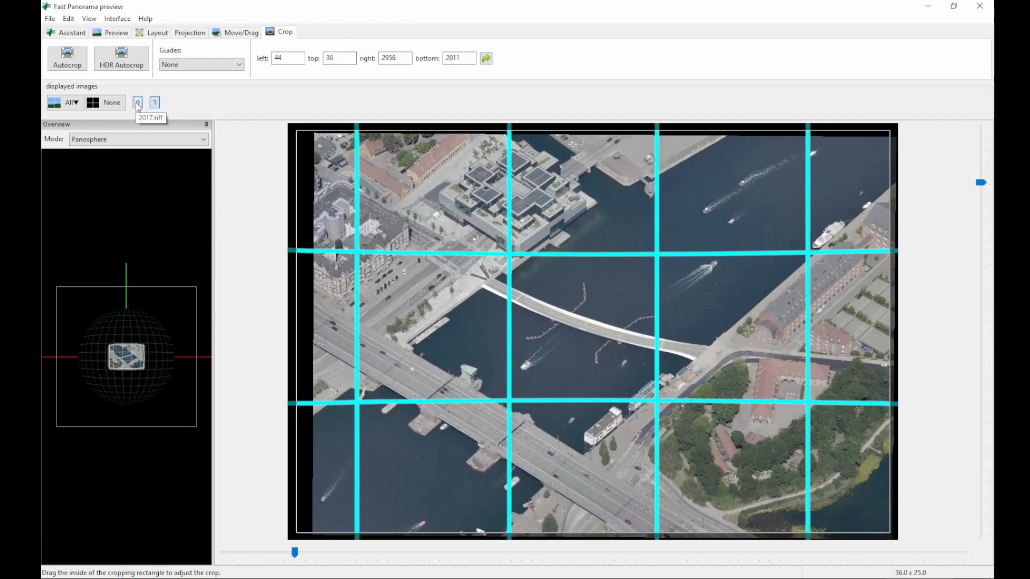
pyautogui.click(67, 58)
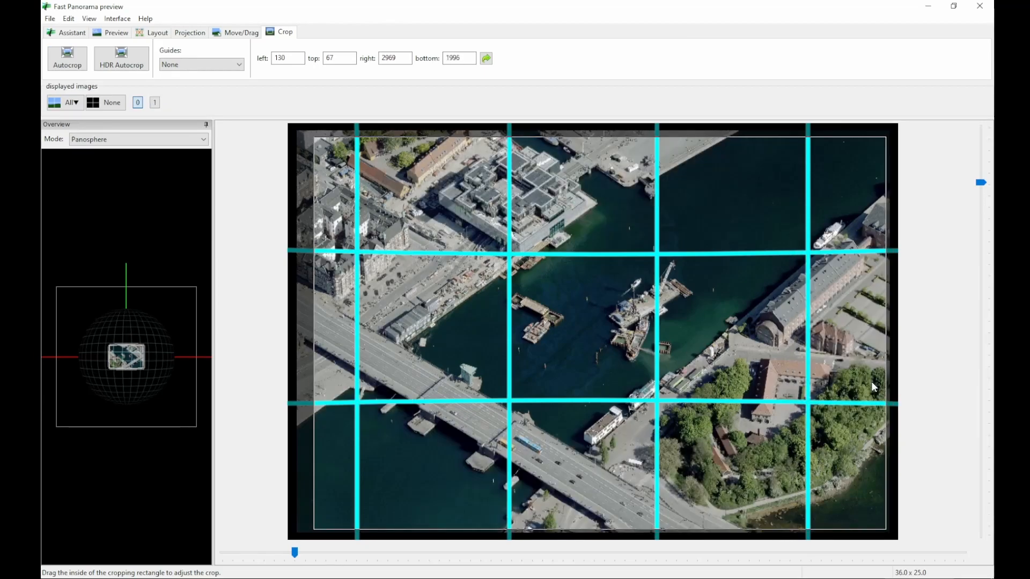
pyautogui.click(155, 102)
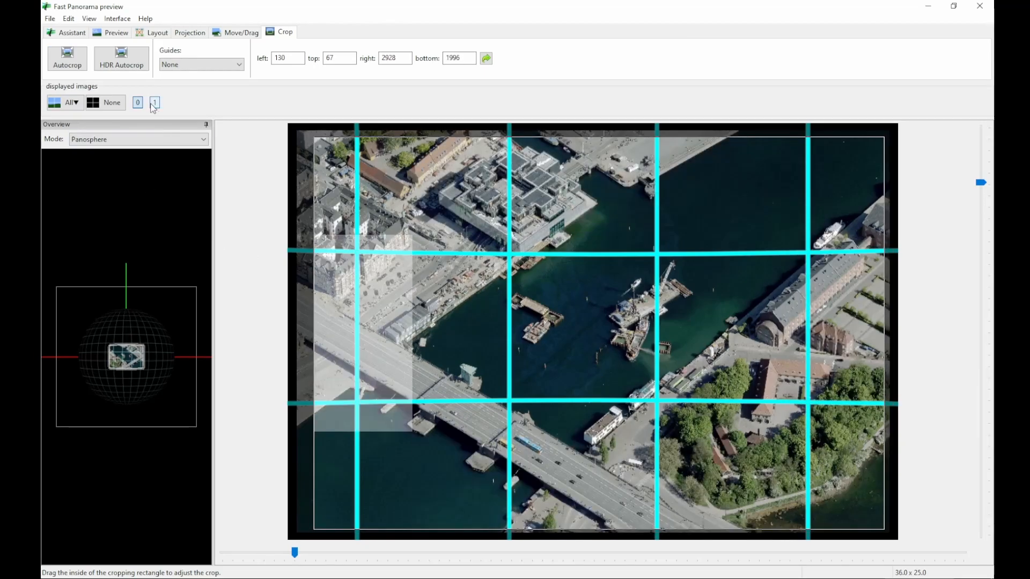
pyautogui.click(138, 103)
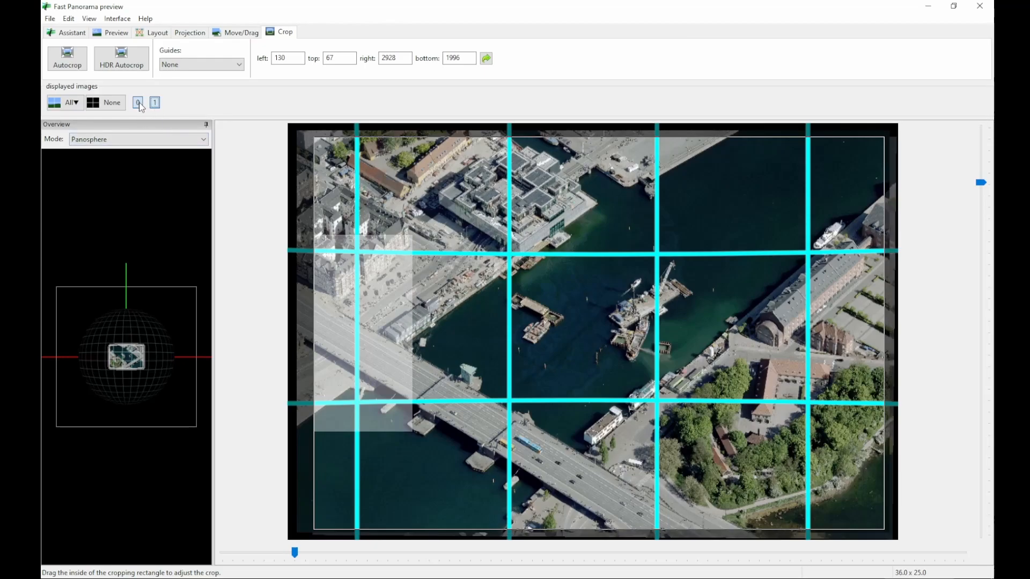
pyautogui.click(138, 103)
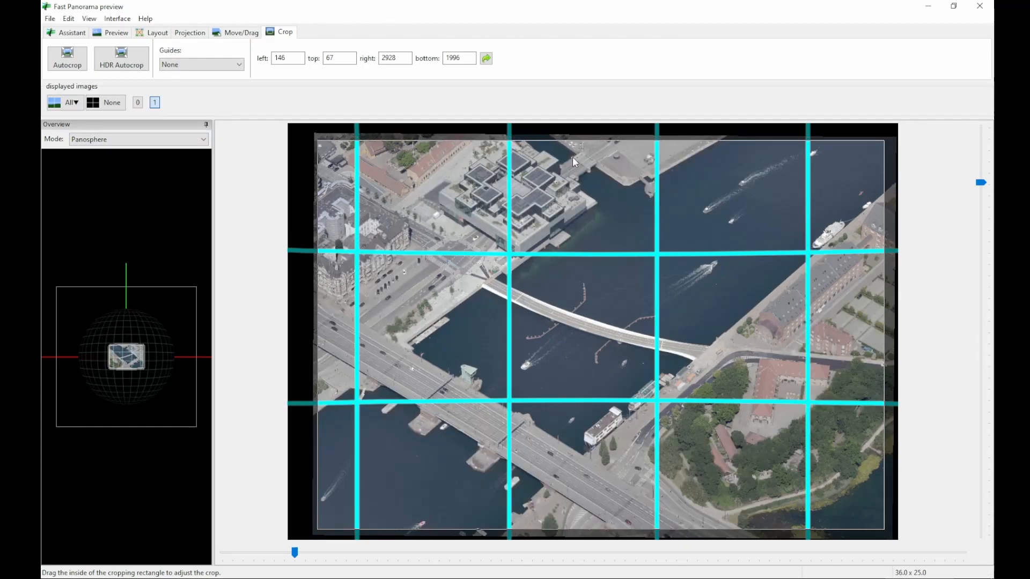
pyautogui.click(138, 103)
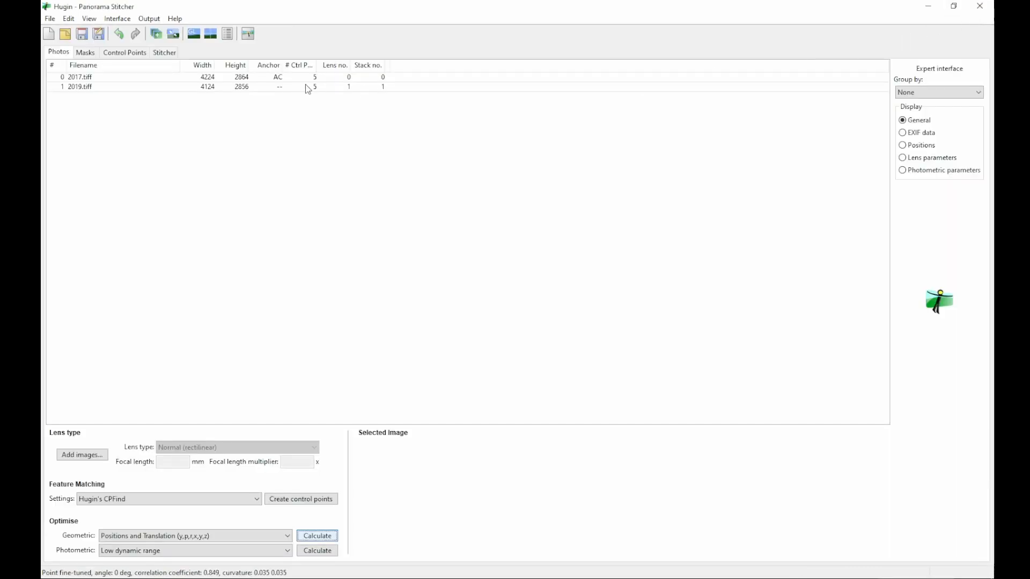
# Stitch only remapped exposure-corrected LDR images, no blended panorama, and view both results
pyautogui.click(164, 53)
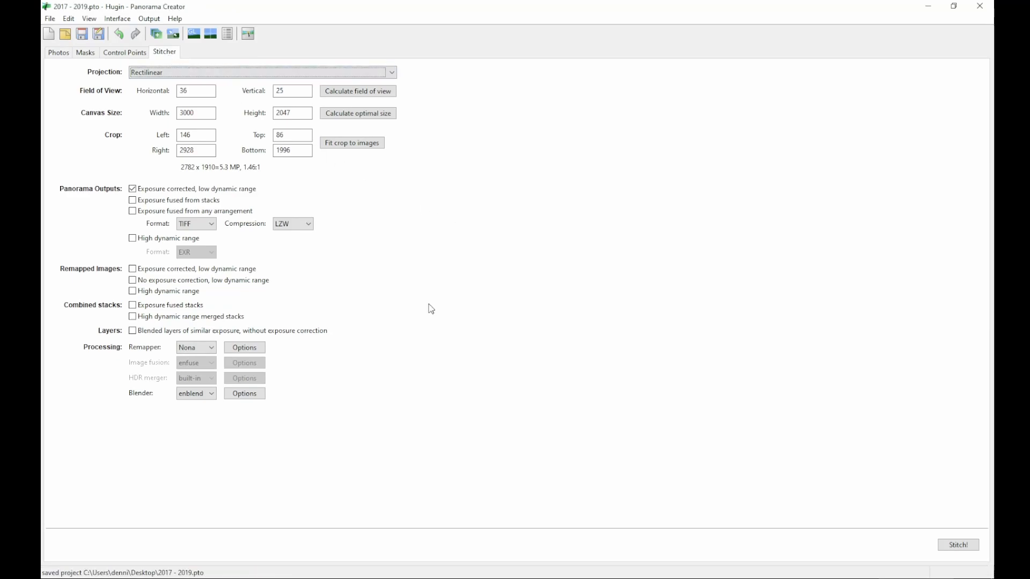
pyautogui.click(132, 269)
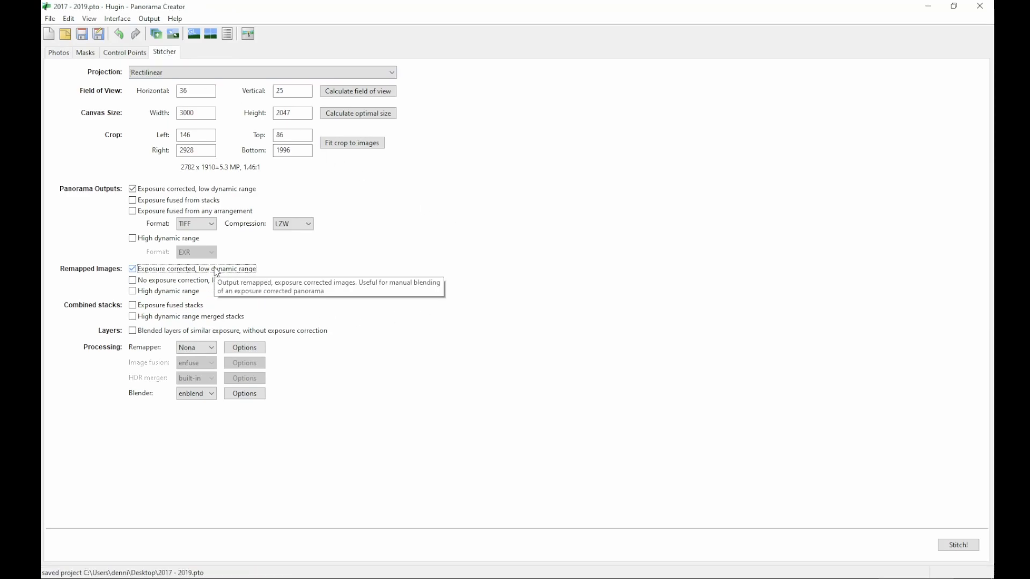
pyautogui.click(133, 188)
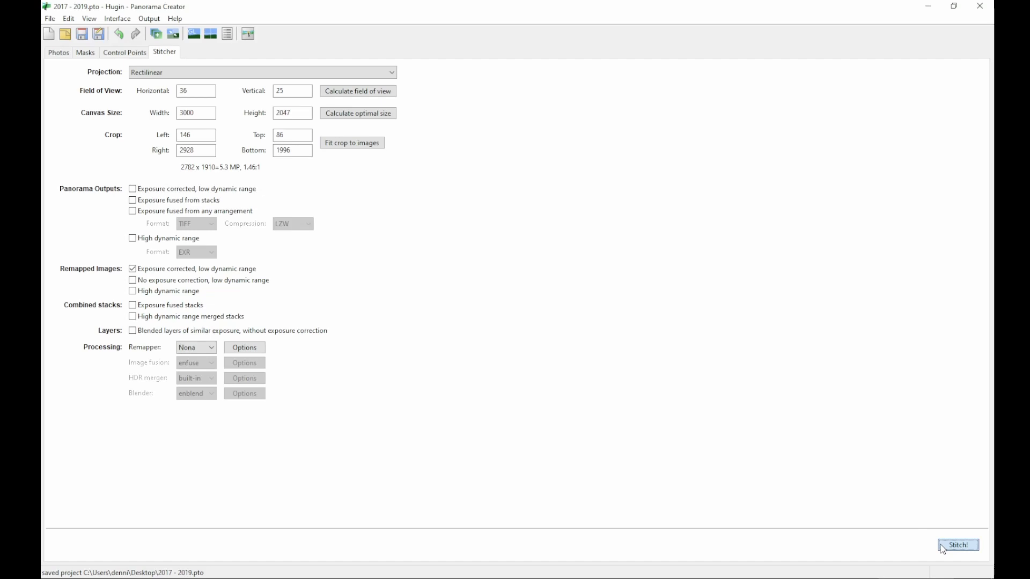
pyautogui.click(959, 545)
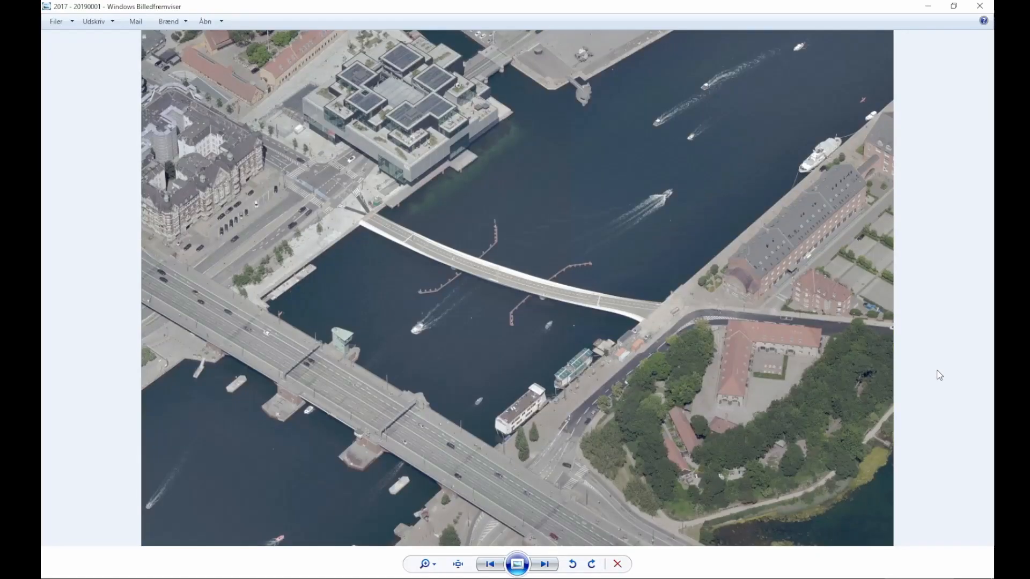
pyautogui.click(489, 563)
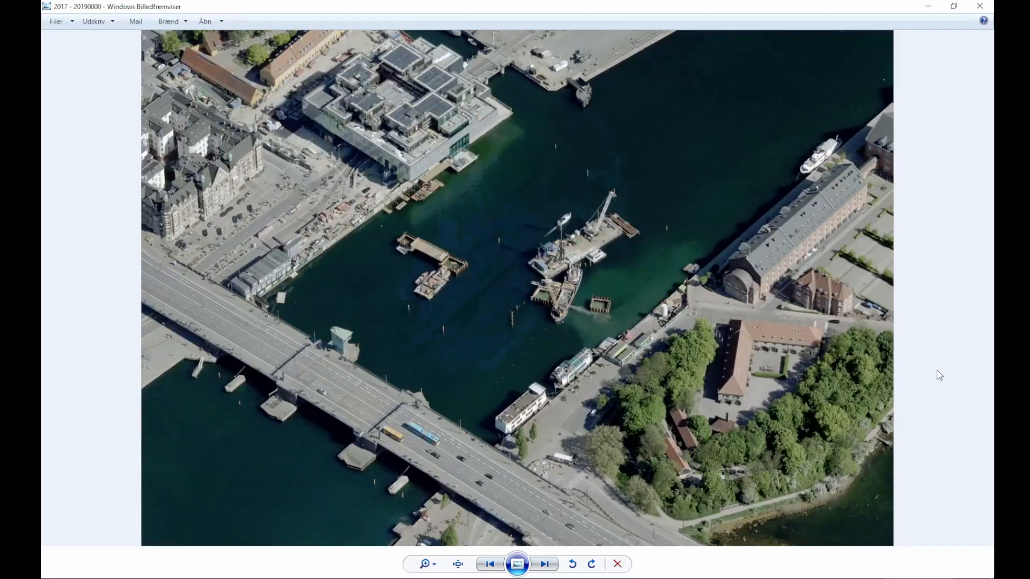